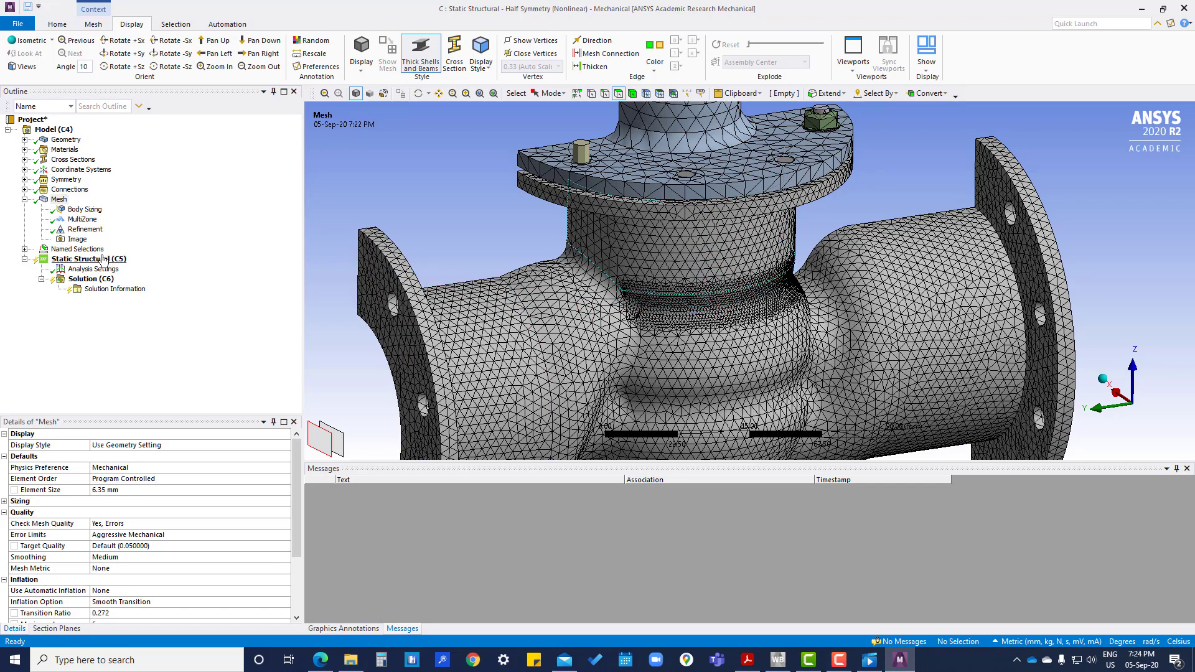
Delete the Refinement control from the Mesh branch, leaving Body Sizing and MultiZone.
right_click(86, 229)
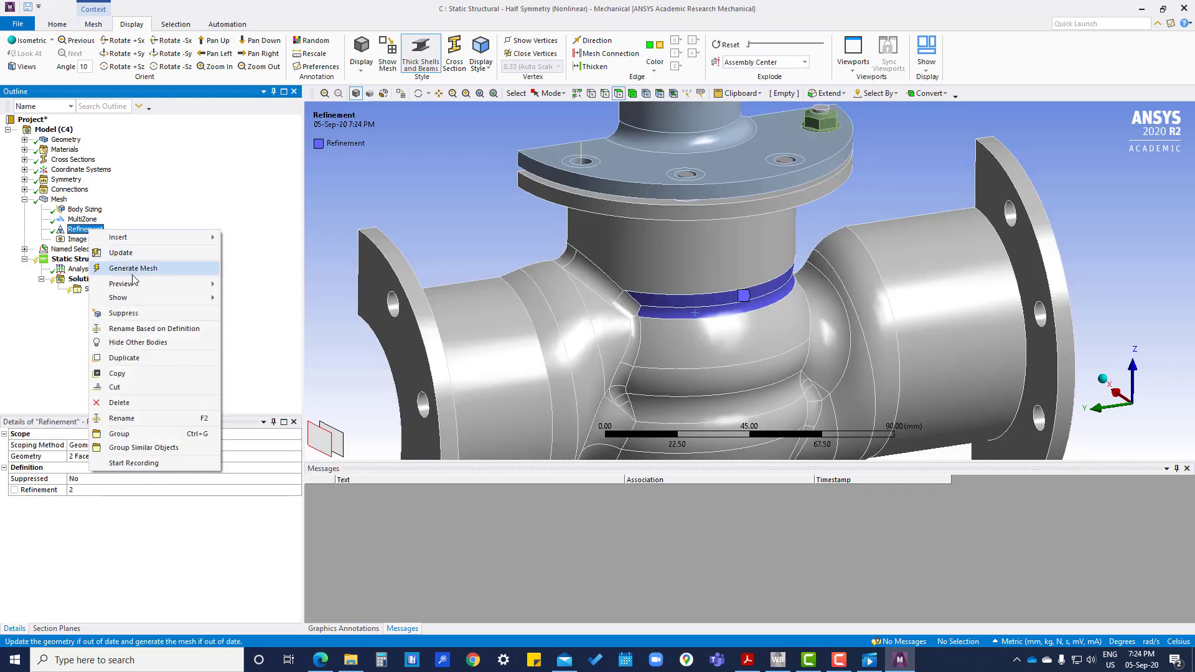
mouse_move(120, 402)
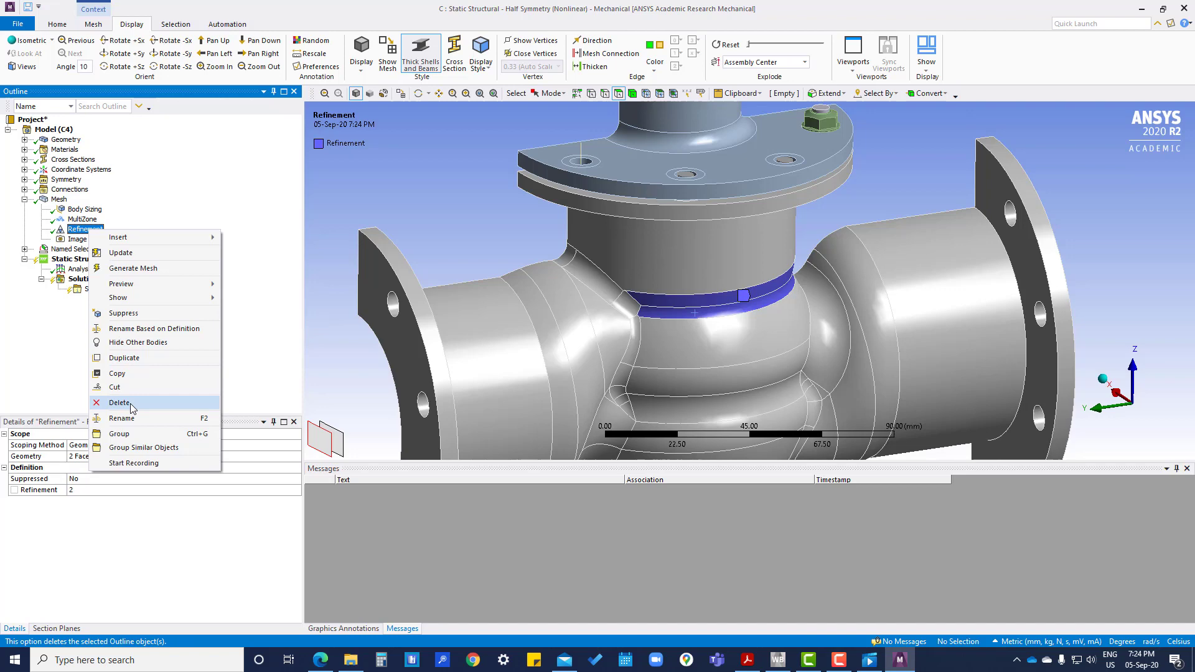
left_click(119, 402)
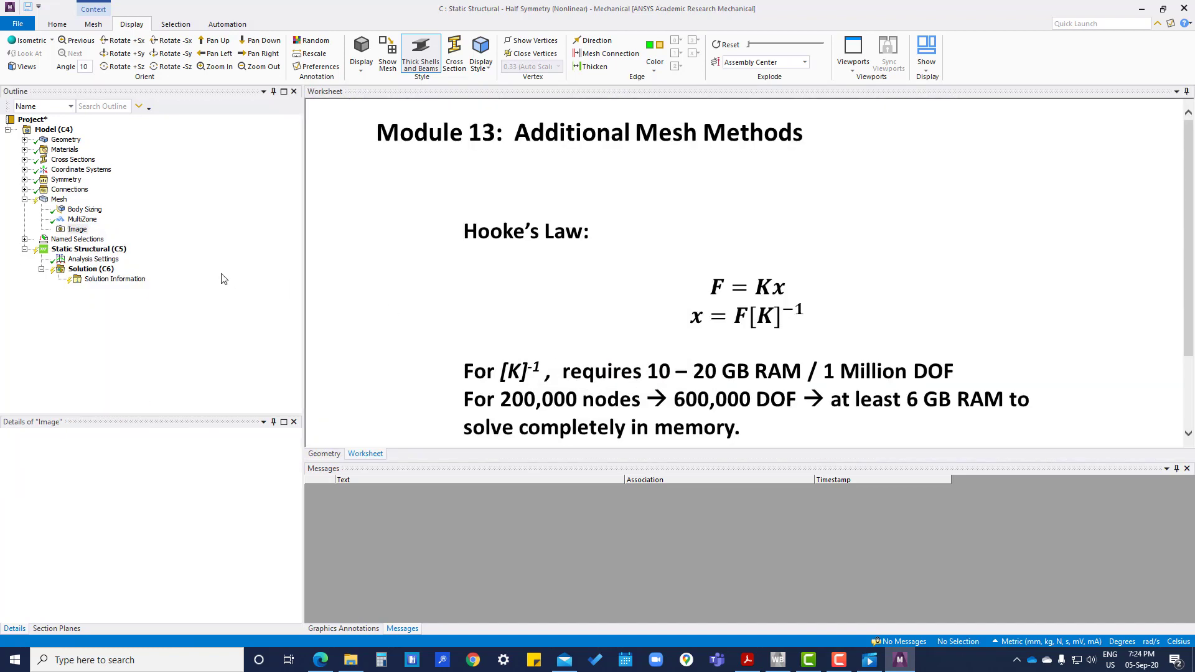
left_click(80, 219)
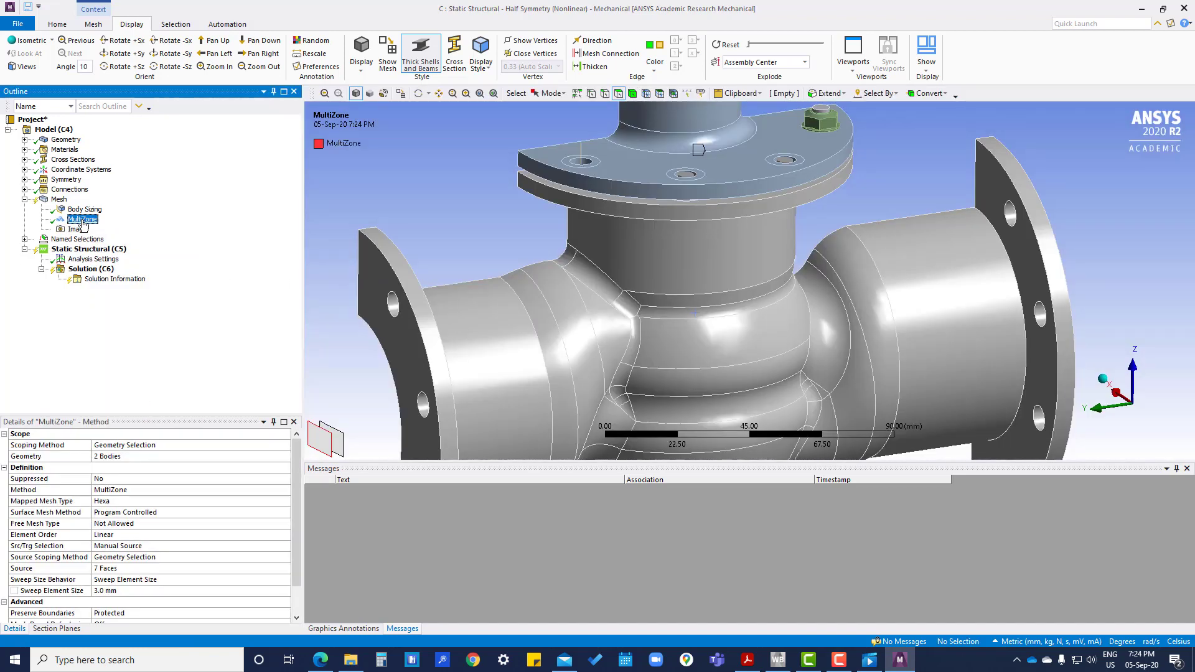
left_click(73, 159)
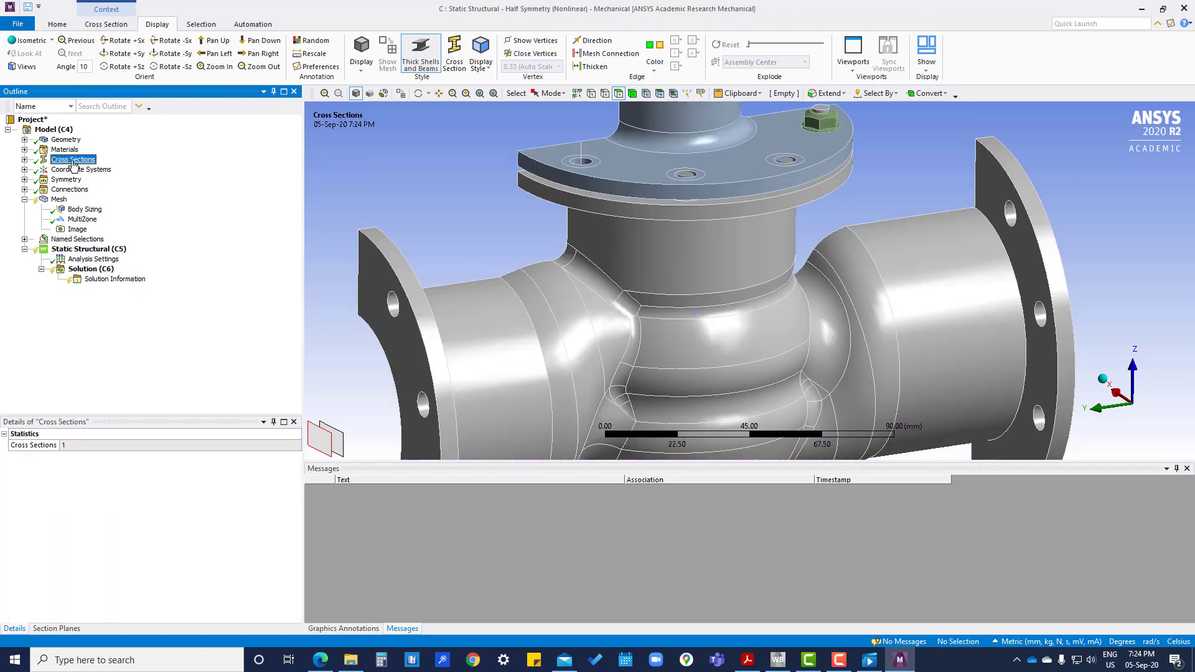
left_click(25, 169)
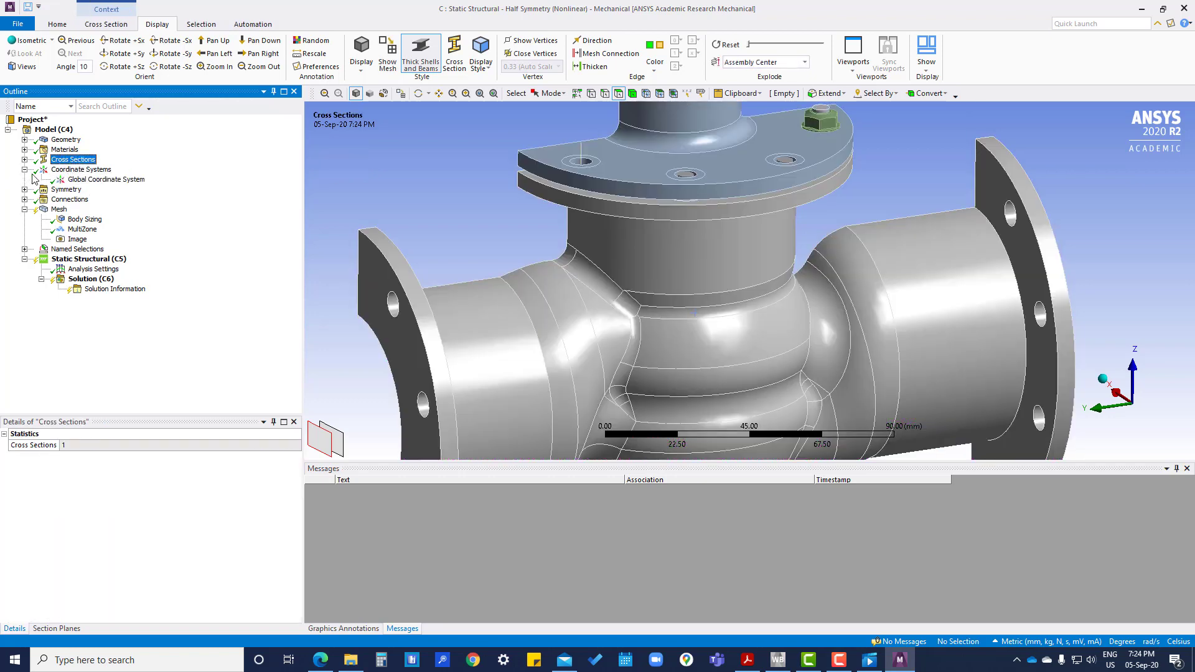
Insert a Cartesian coordinate system defined by global coordinates at X -35 mm, Z 30 mm.
right_click(80, 169)
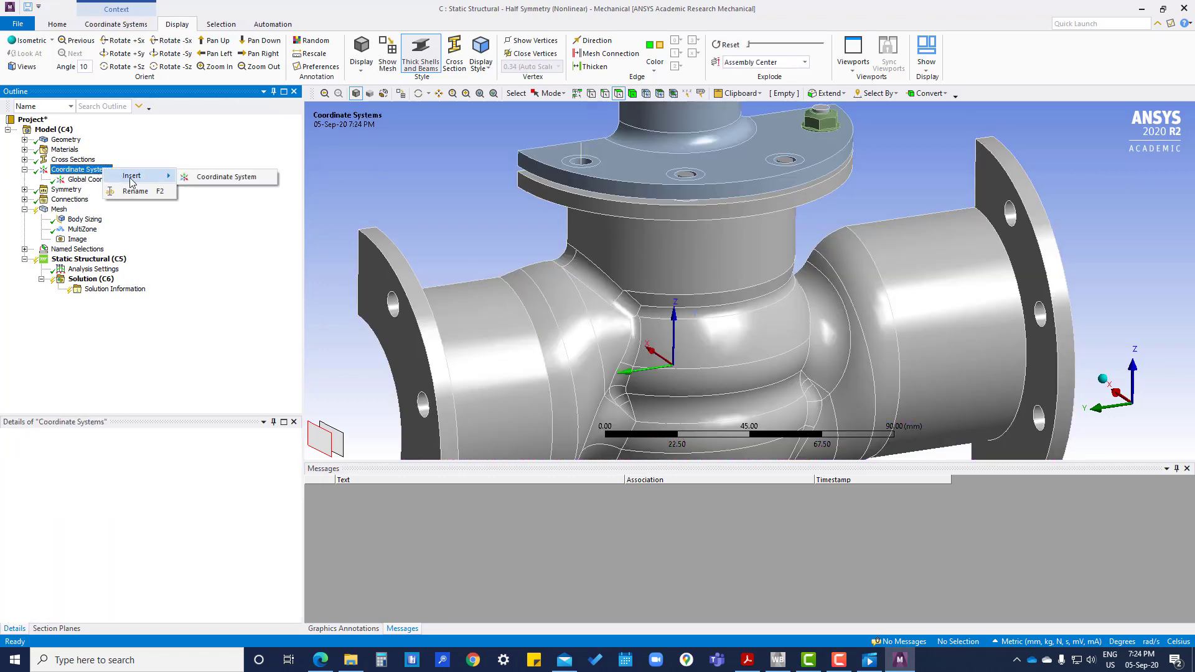
left_click(223, 176)
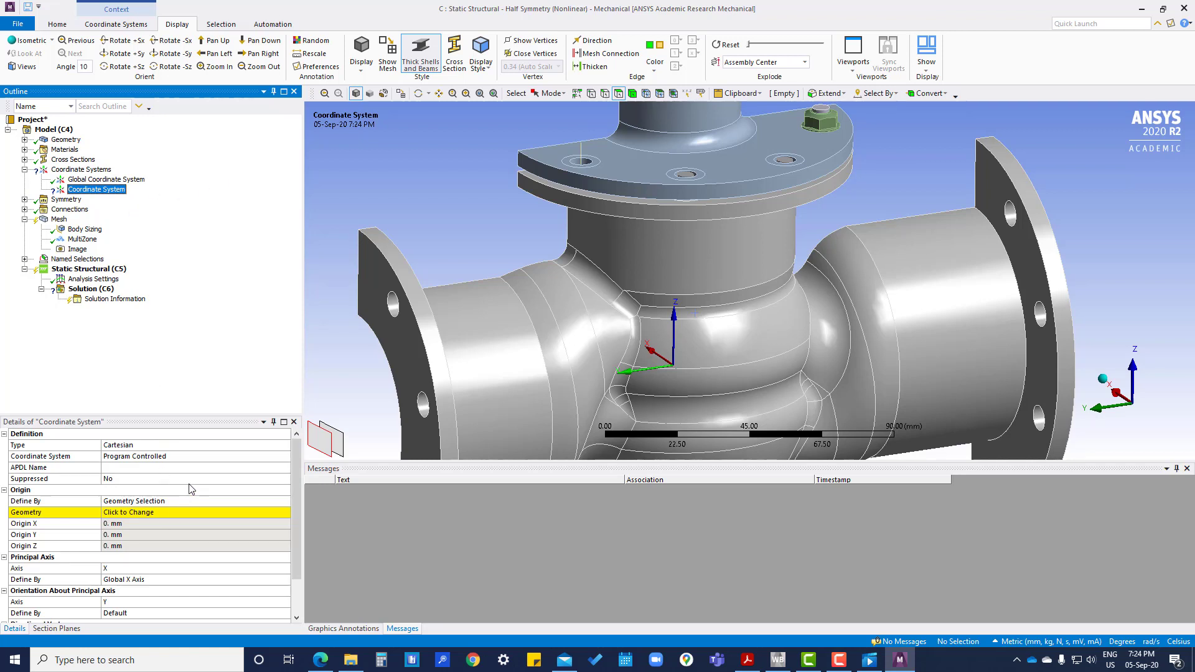
left_click(194, 500)
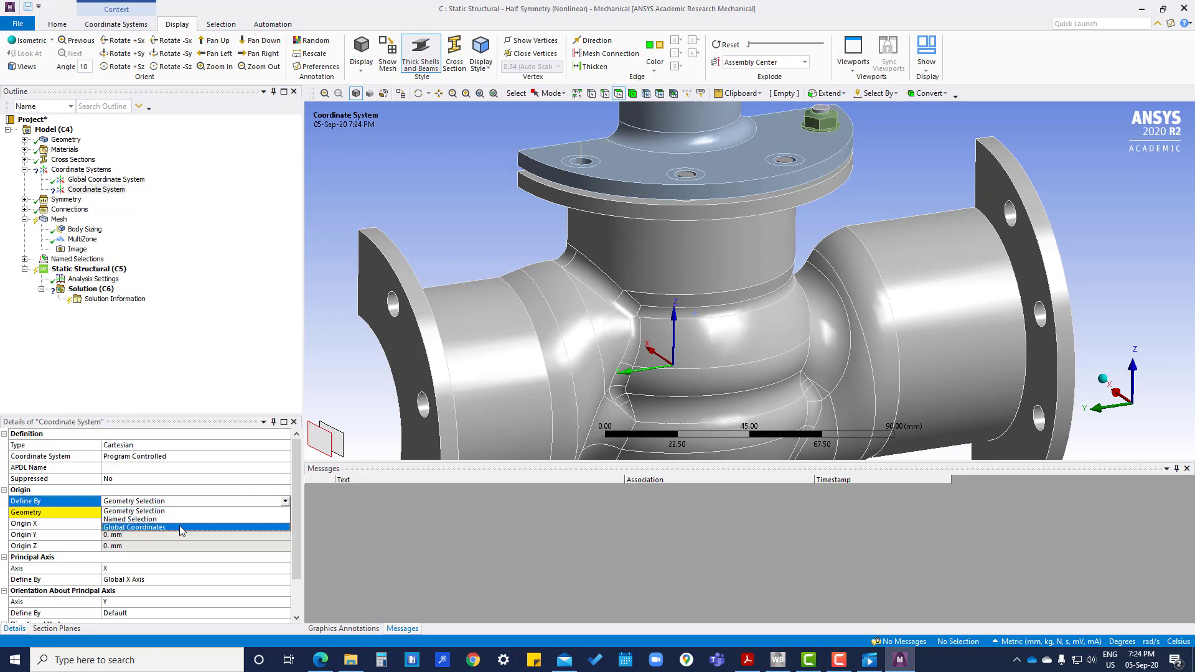
left_click(134, 528)
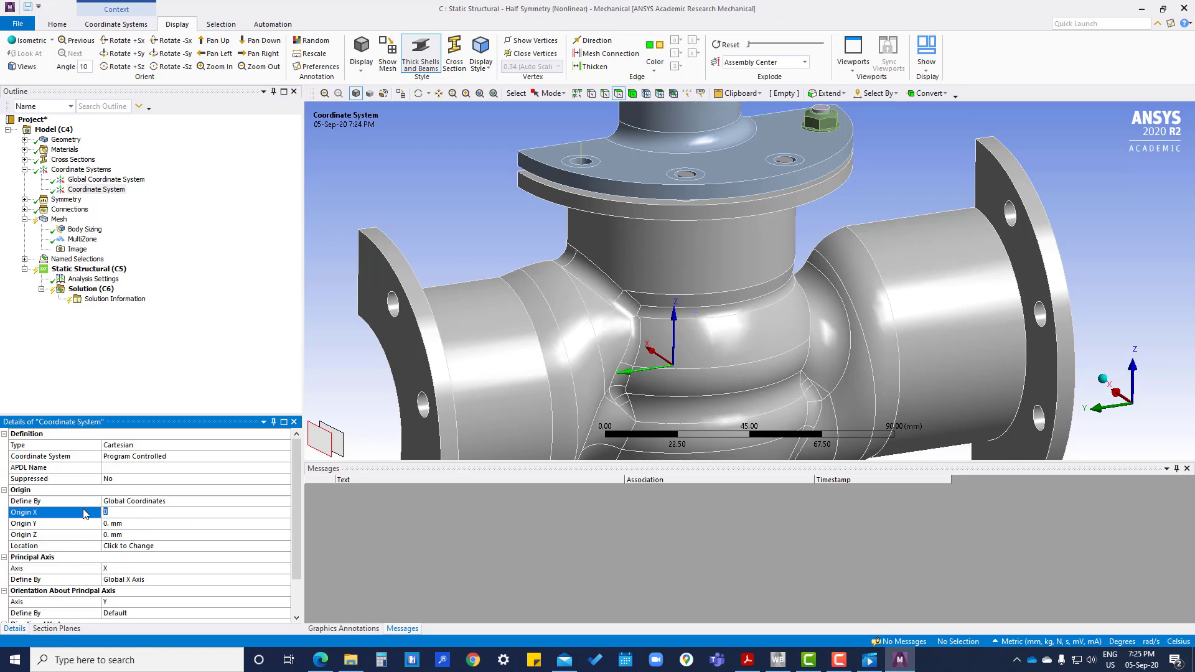
type("-30")
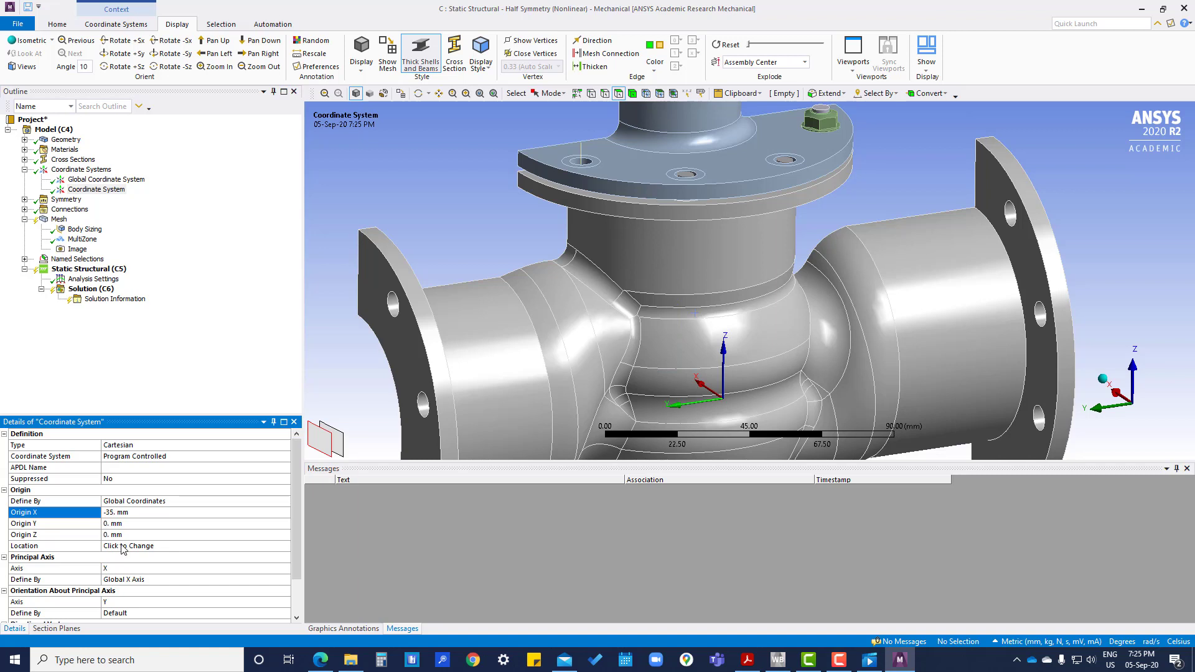
type("30")
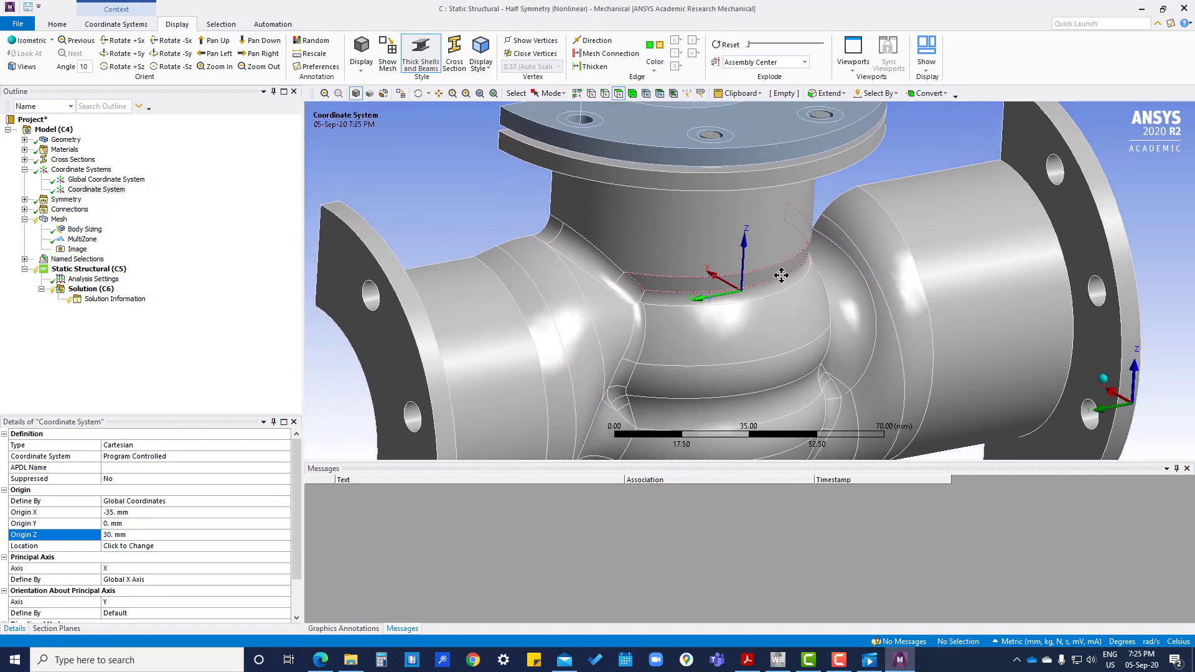
Insert Body Sizing 2 on the mesh, scoped to the valve body.
left_click(59, 219)
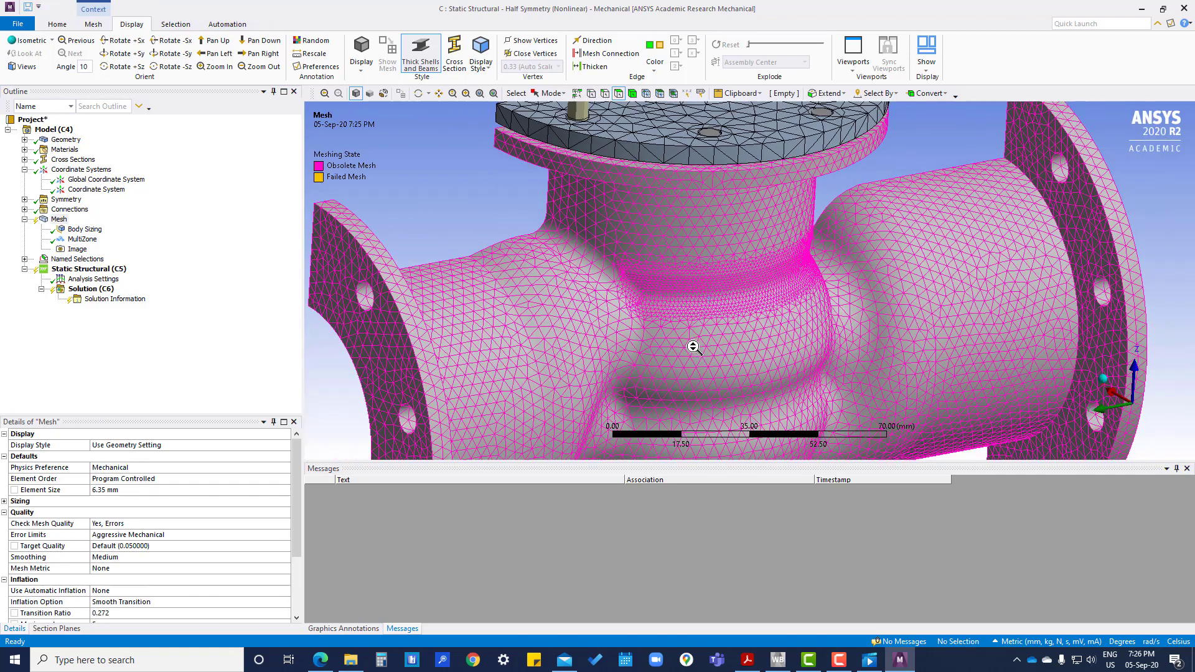
left_click(58, 219)
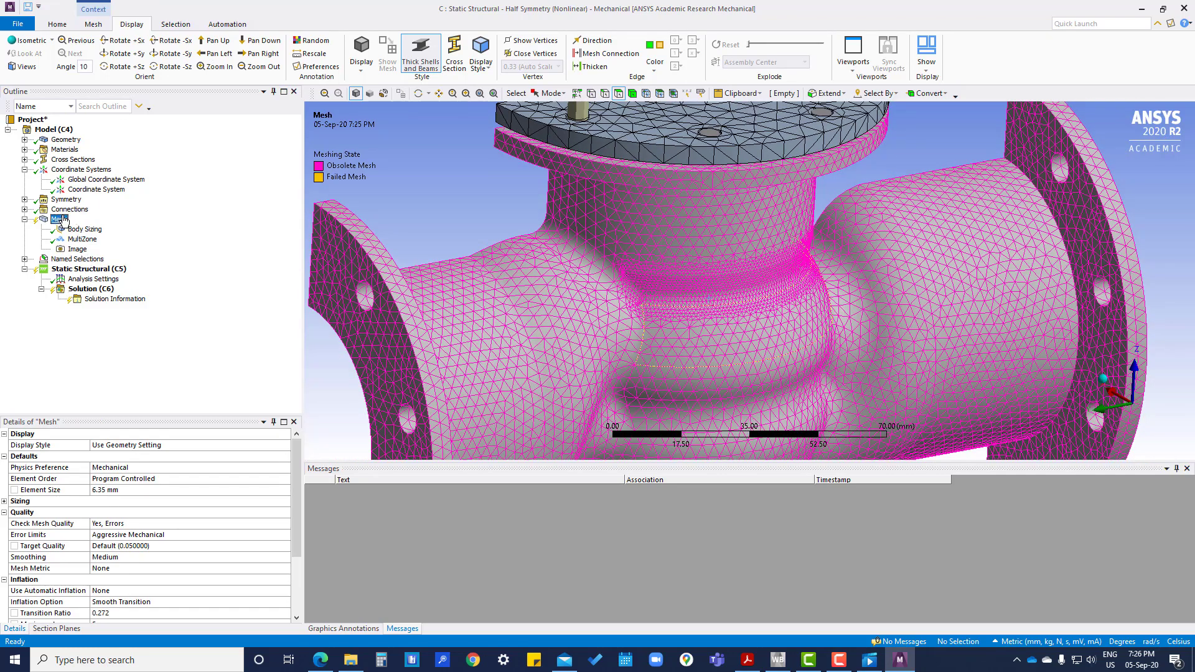
right_click(56, 219)
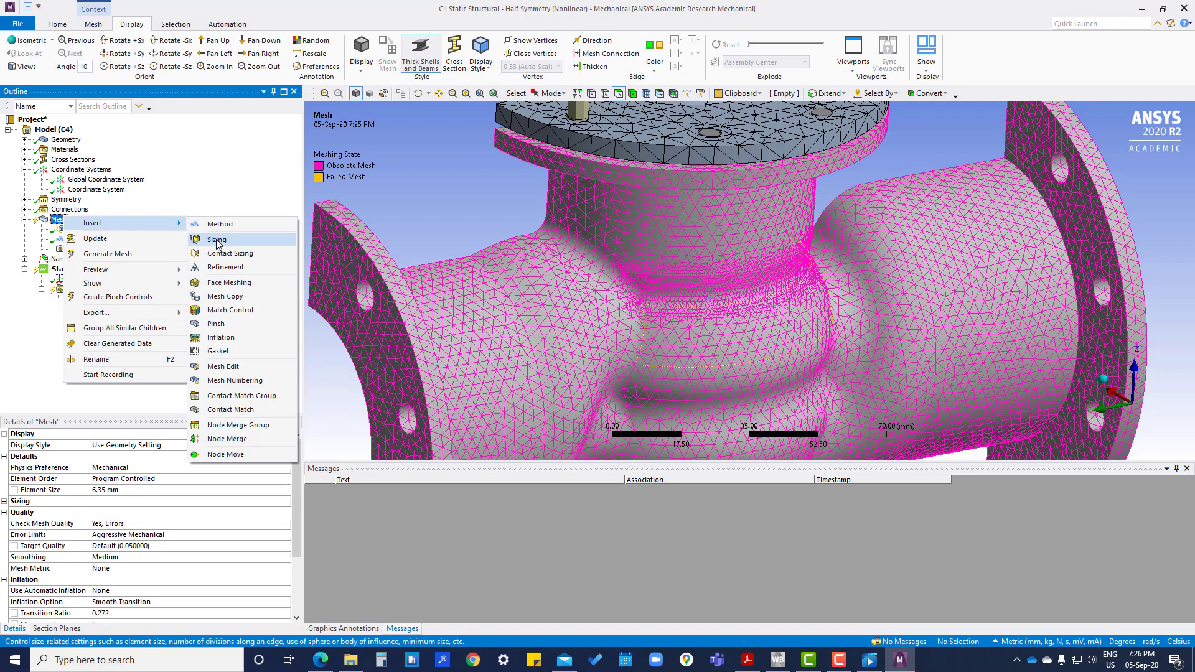
left_click(217, 239)
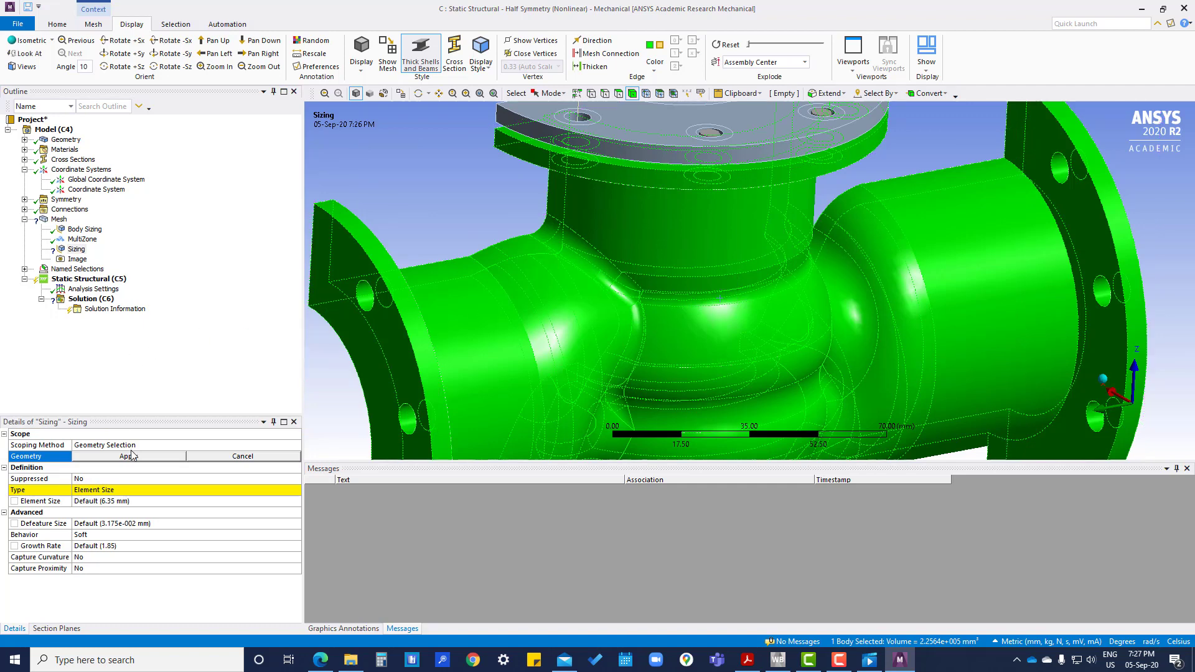
left_click(128, 456)
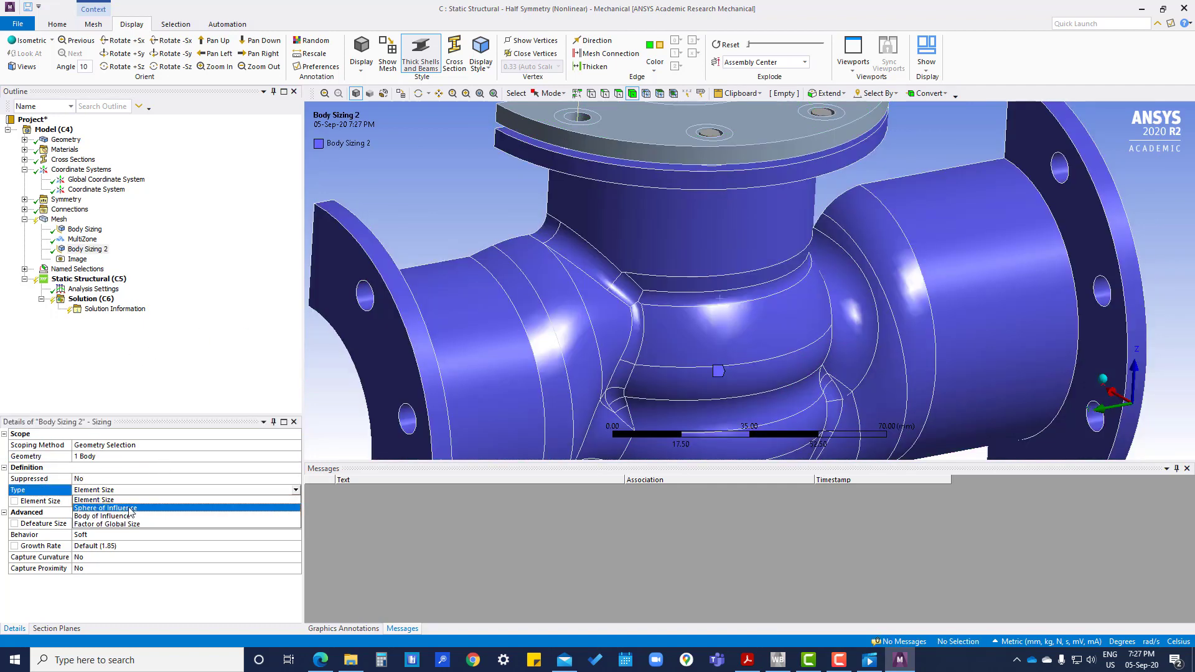
Make Body Sizing 2 a sphere of influence of radius 20 mm centred on the new coordinate system.
left_click(104, 508)
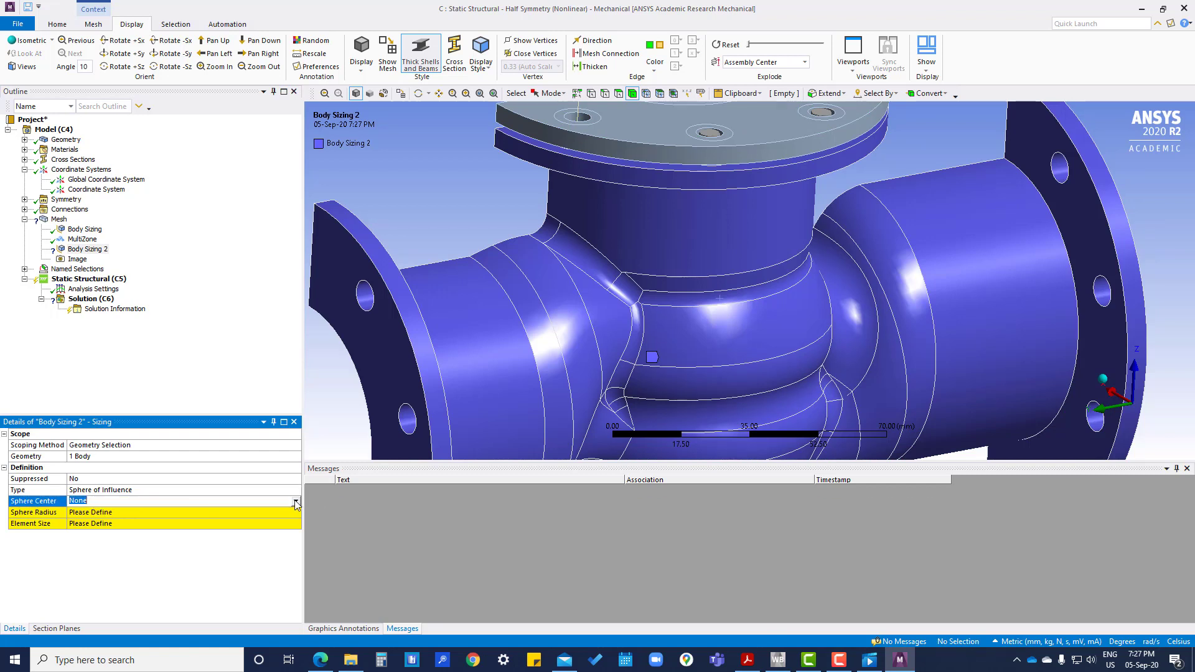
left_click(183, 500)
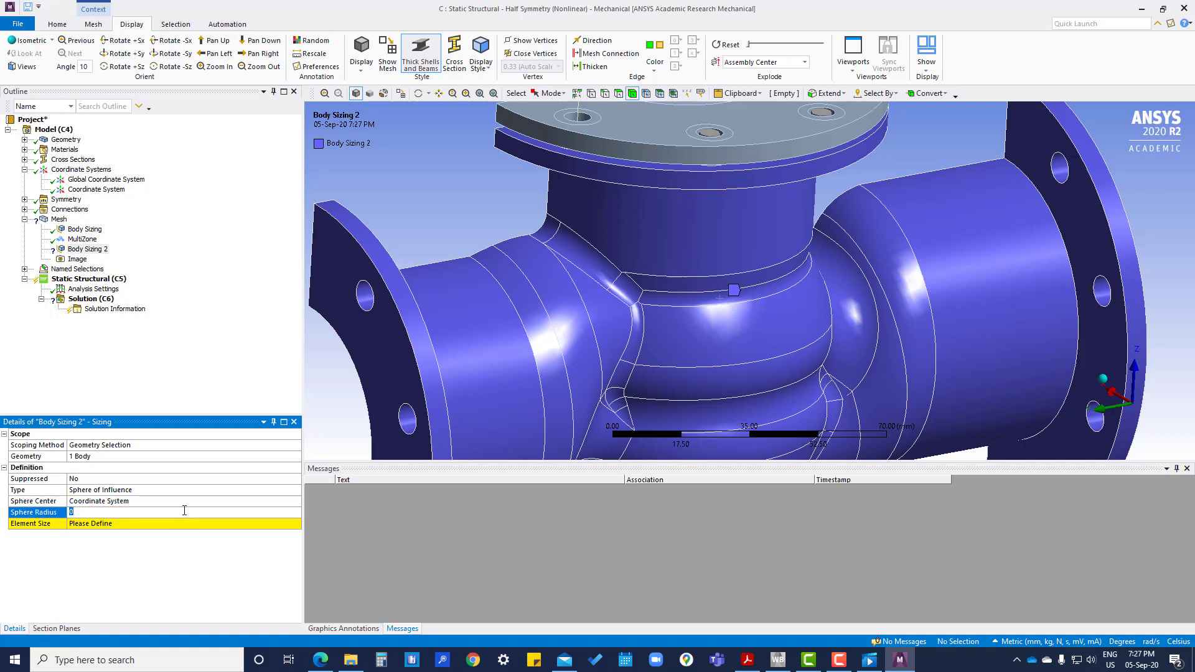
type("20")
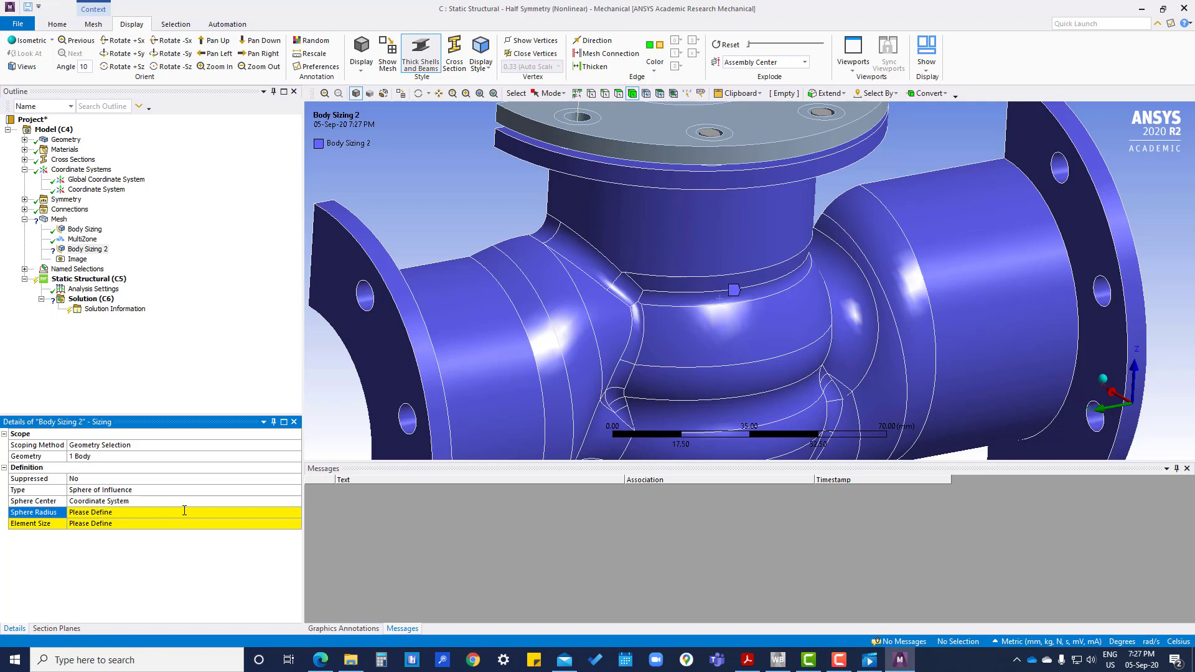
type("20.0 mm")
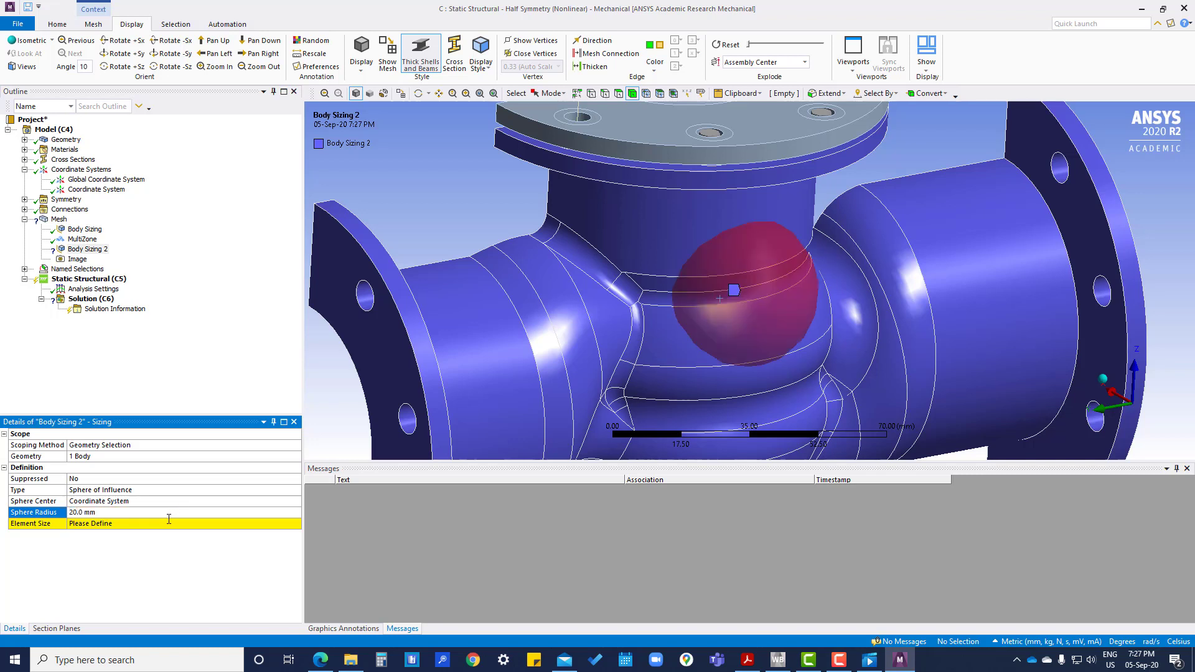
Set the element size to 1.0 mm and regenerate the valve mesh.
left_click(183, 524)
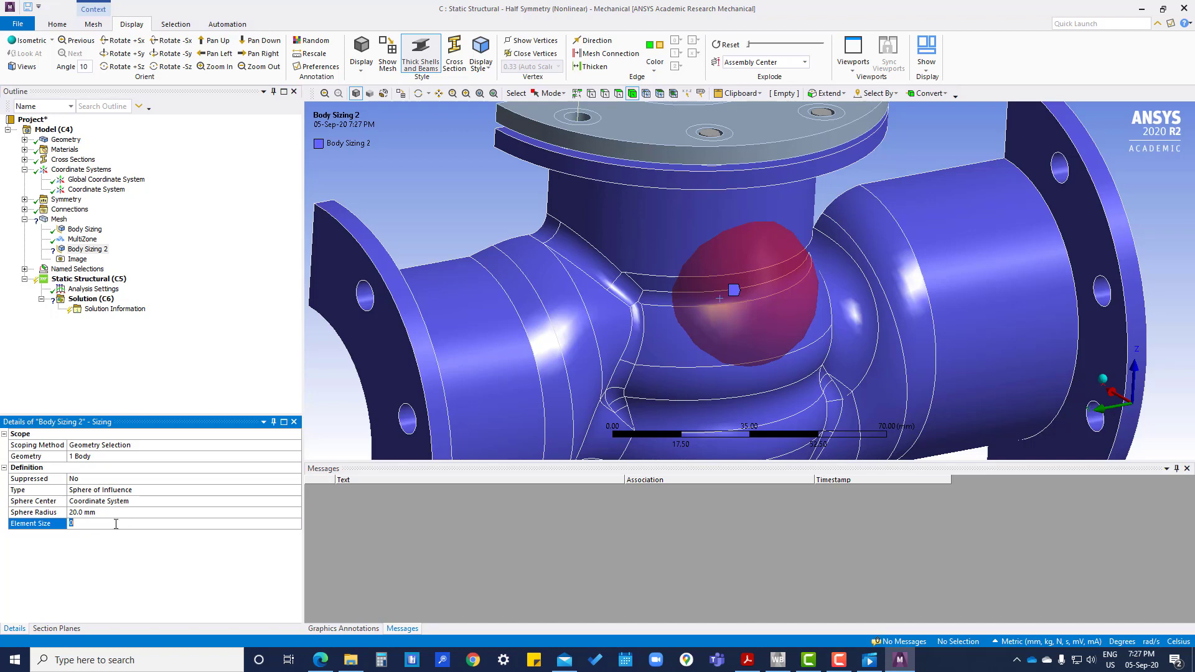
type("1.0 mm")
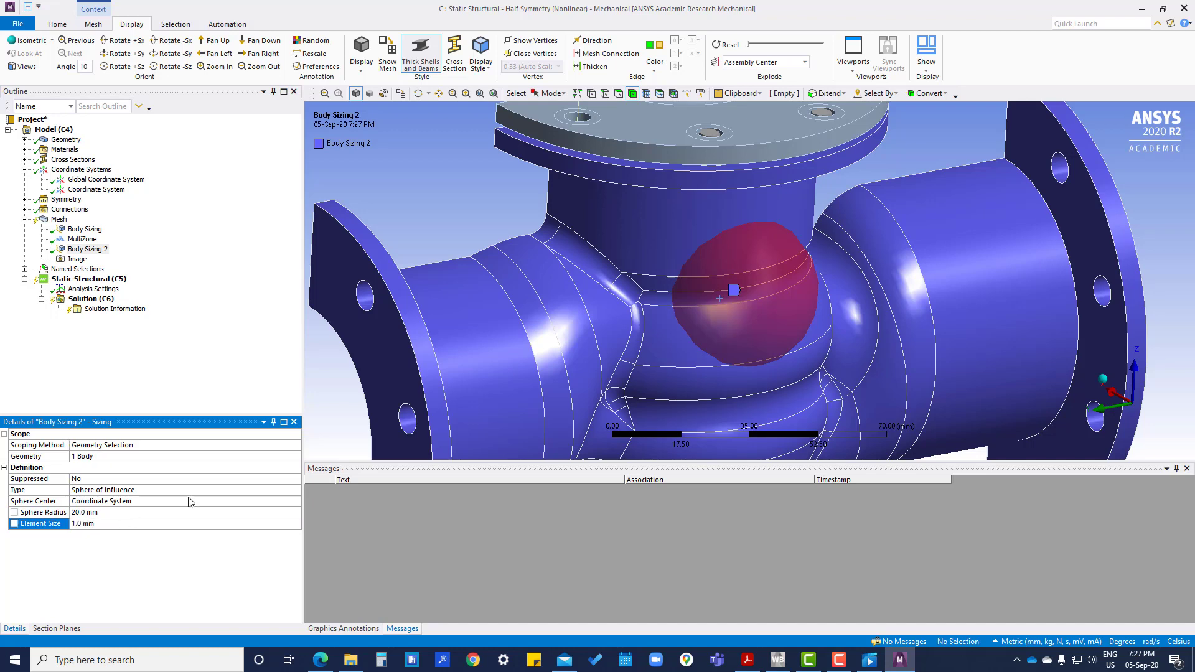
left_click(58, 219)
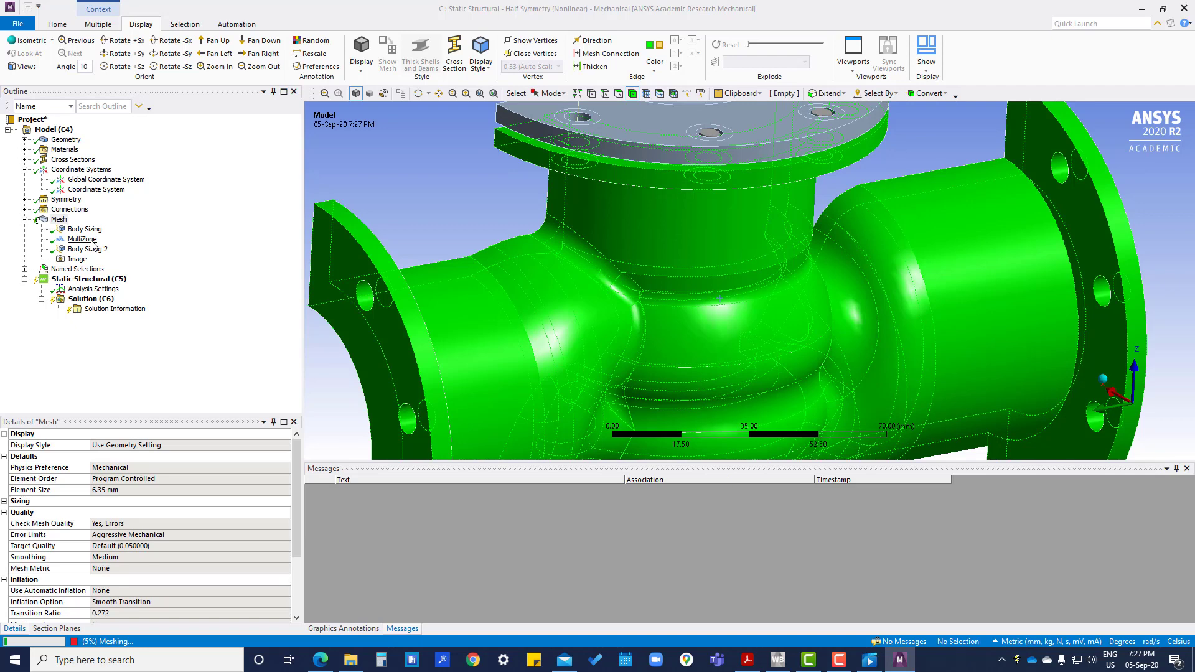
left_click(58, 219)
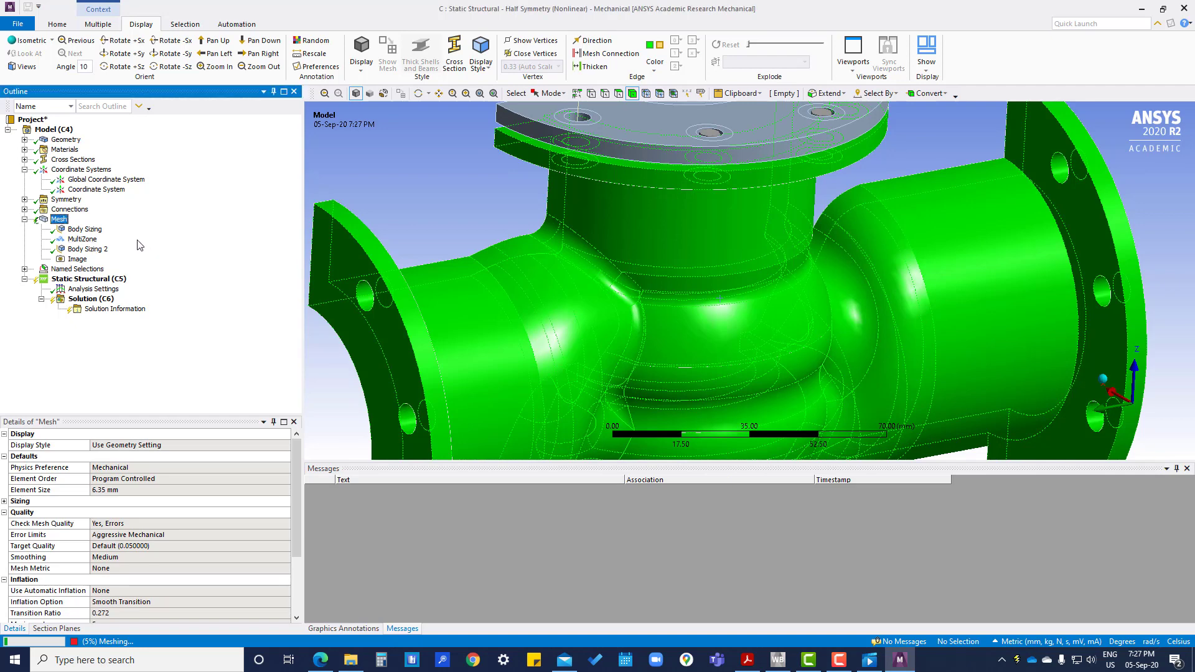